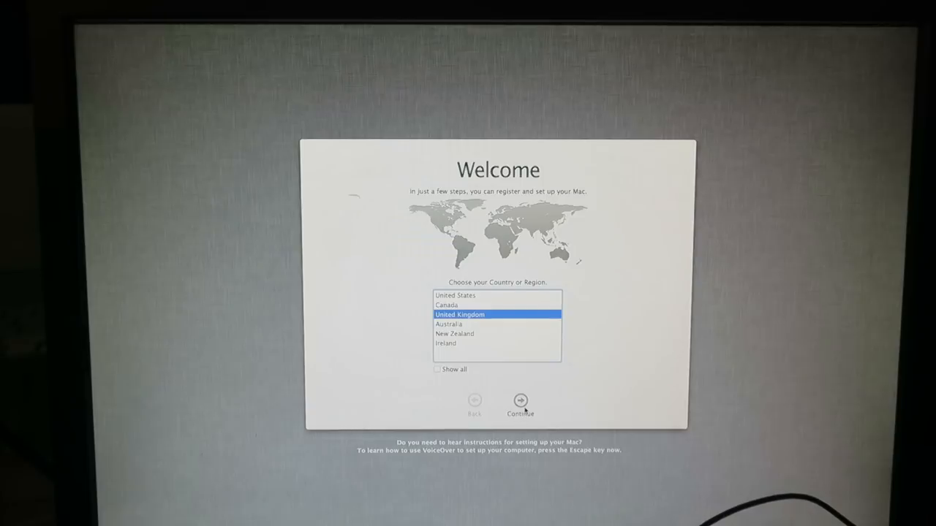
Choose United Kingdom with British keyboard, skip data transfer and Apple ID sign-in
{"action": "left_click", "coordinate": [521, 402]}
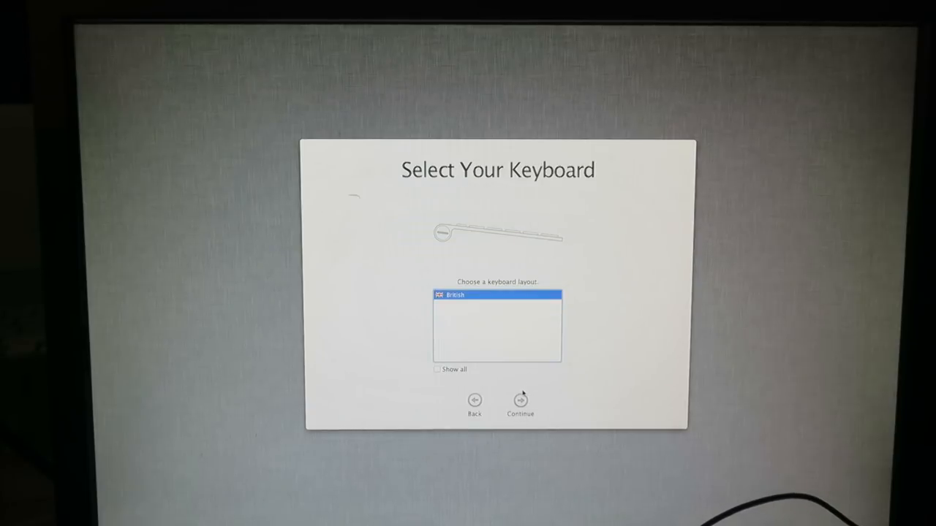
{"action": "left_click", "coordinate": [520, 406]}
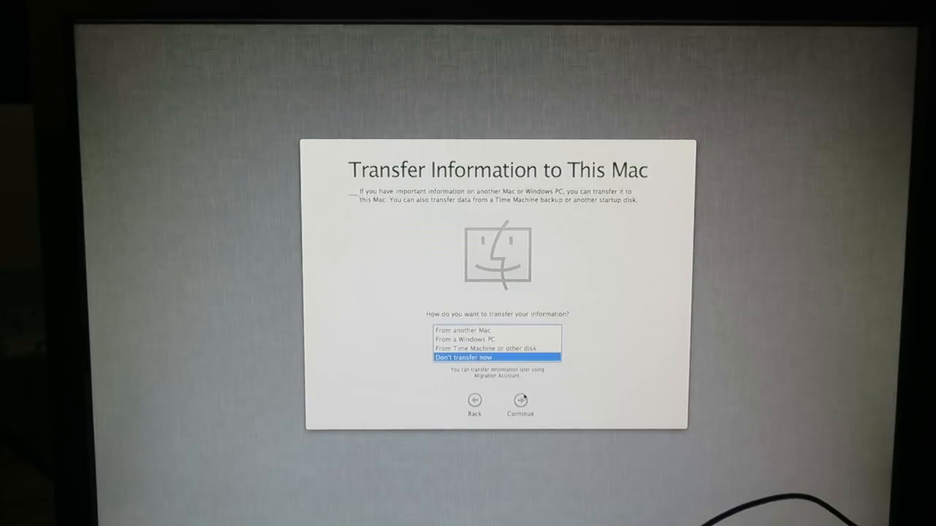
{"action": "left_click", "coordinate": [521, 407]}
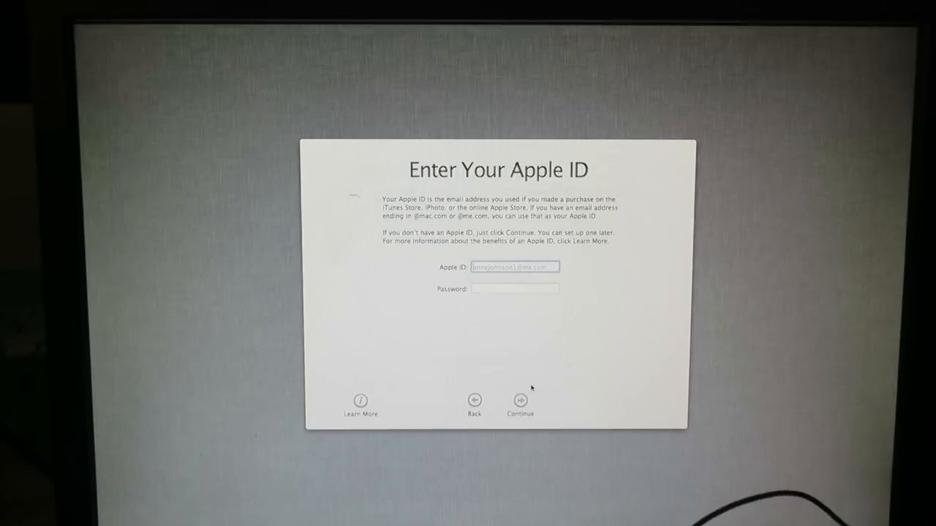
{"action": "mouse_move", "coordinate": [564, 322]}
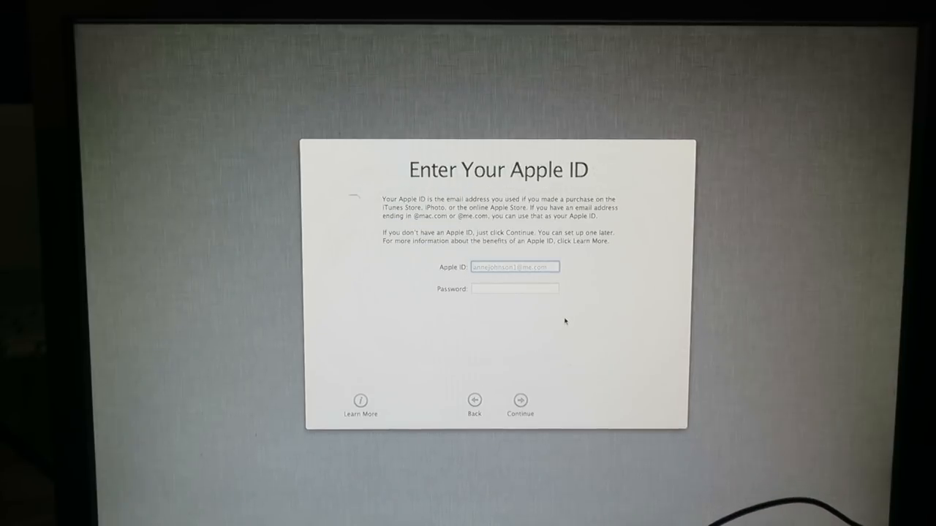
{"action": "left_click", "coordinate": [521, 401]}
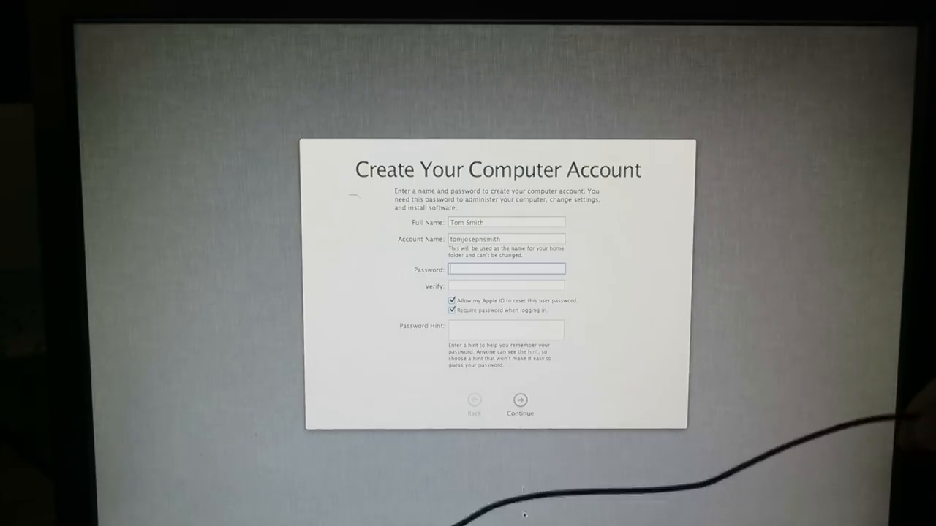
{"action": "mouse_move", "coordinate": [559, 91]}
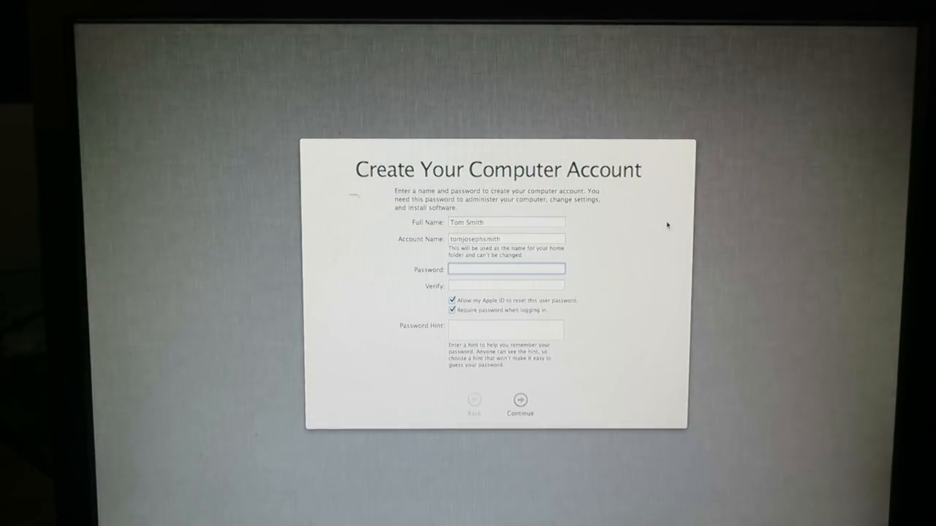
{"action": "mouse_move", "coordinate": [760, 44]}
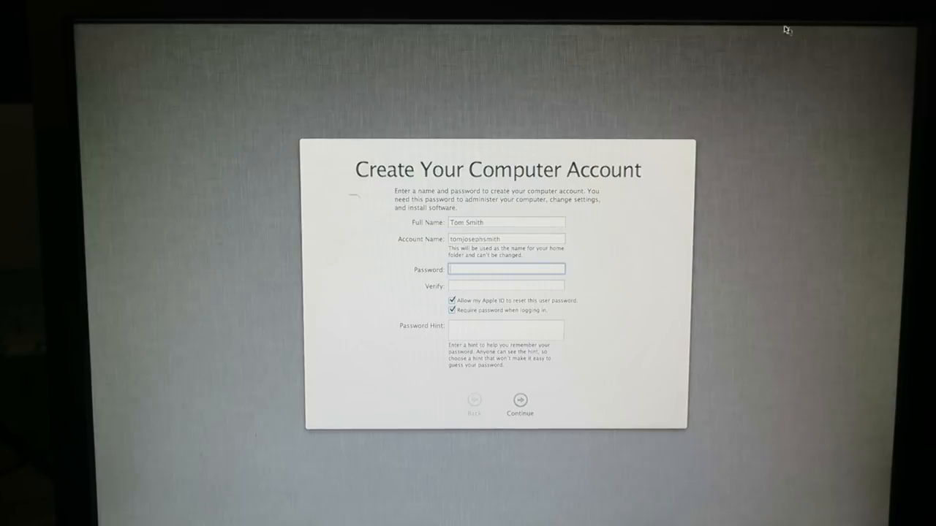
{"action": "mouse_move", "coordinate": [515, 247]}
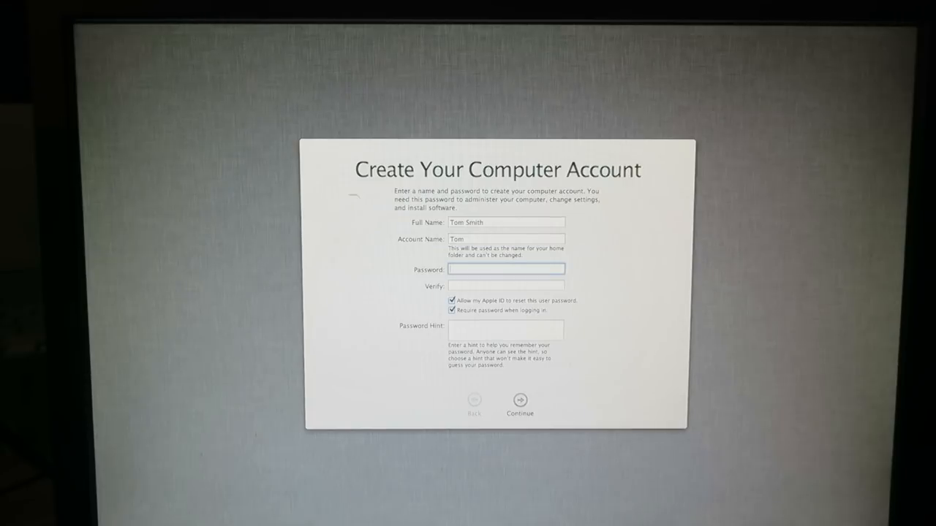
Enter and verify the account password with hint 'wifi password', not required at login
{"action": "type", "text": "password"}
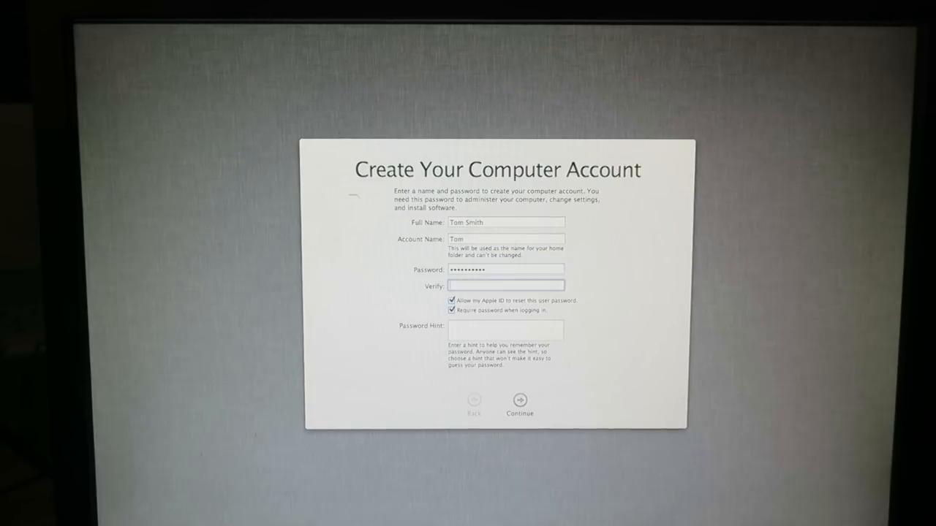
{"action": "type", "text": "••••••••••"}
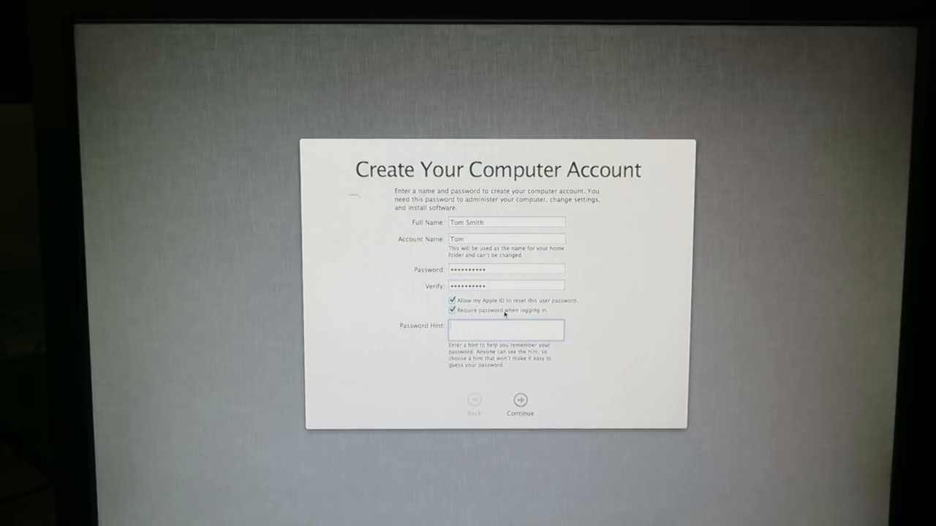
{"action": "type", "text": "wifi password"}
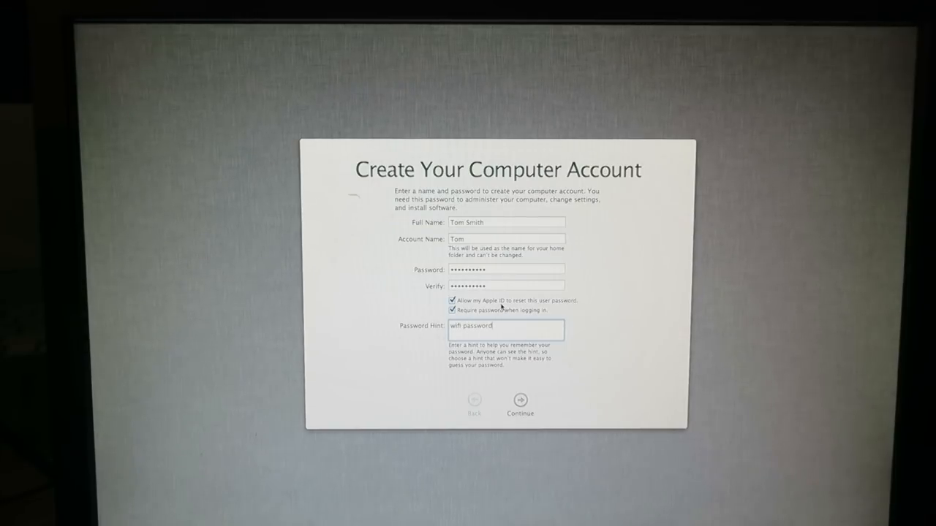
{"action": "left_click", "coordinate": [521, 401]}
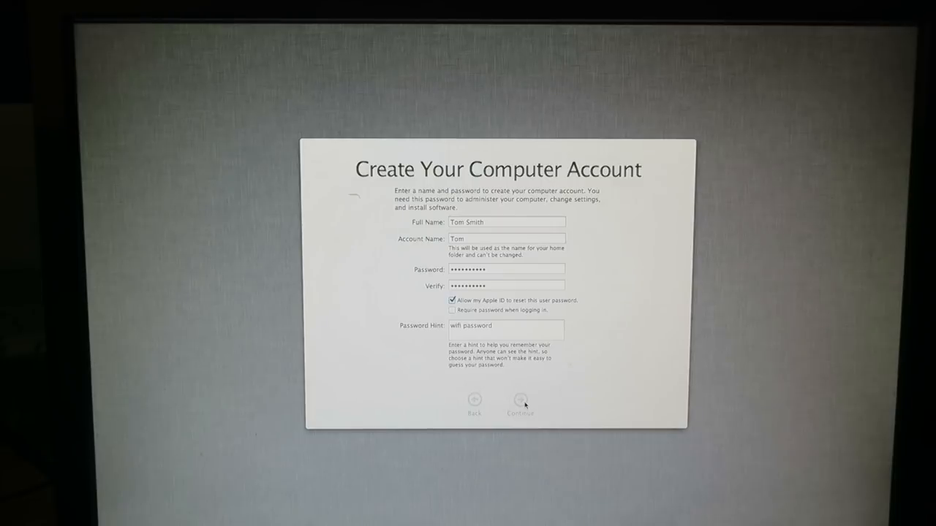
Create the computer account and reach the time zone screen with London selected
{"action": "left_click", "coordinate": [520, 404]}
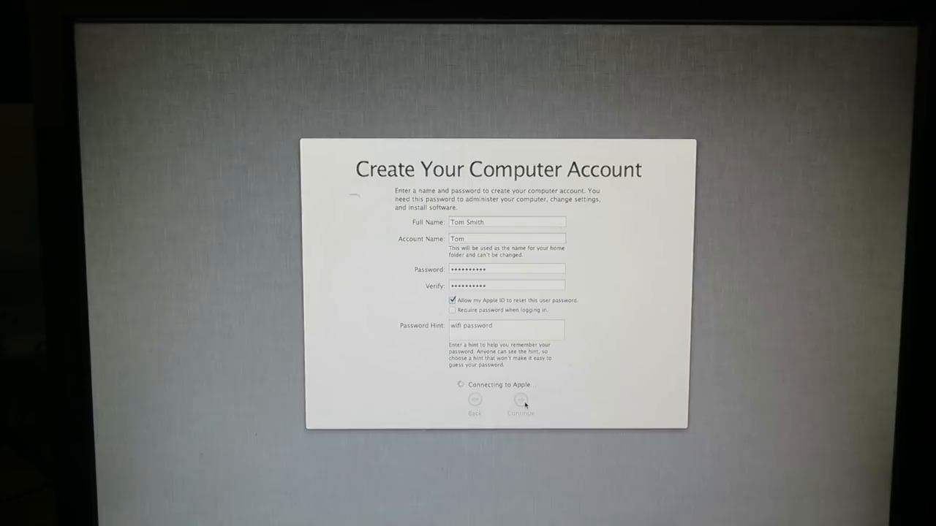
{"action": "left_click", "coordinate": [520, 401]}
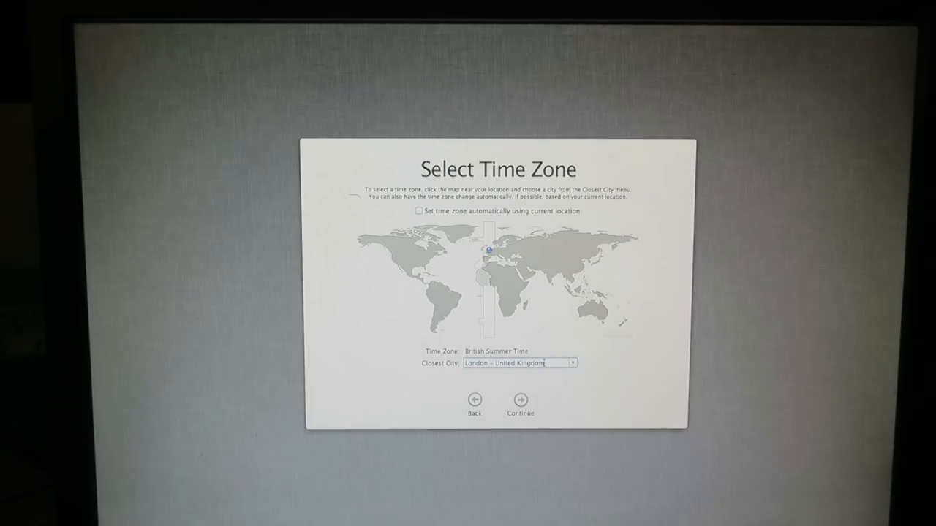
Accept London as the time zone city and start using Lion
{"action": "left_click", "coordinate": [521, 400]}
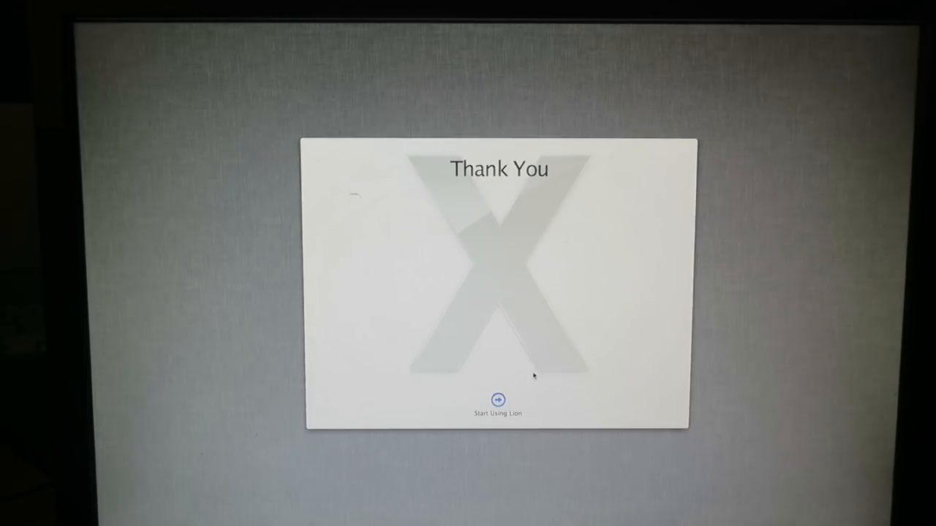
{"action": "left_click", "coordinate": [497, 401]}
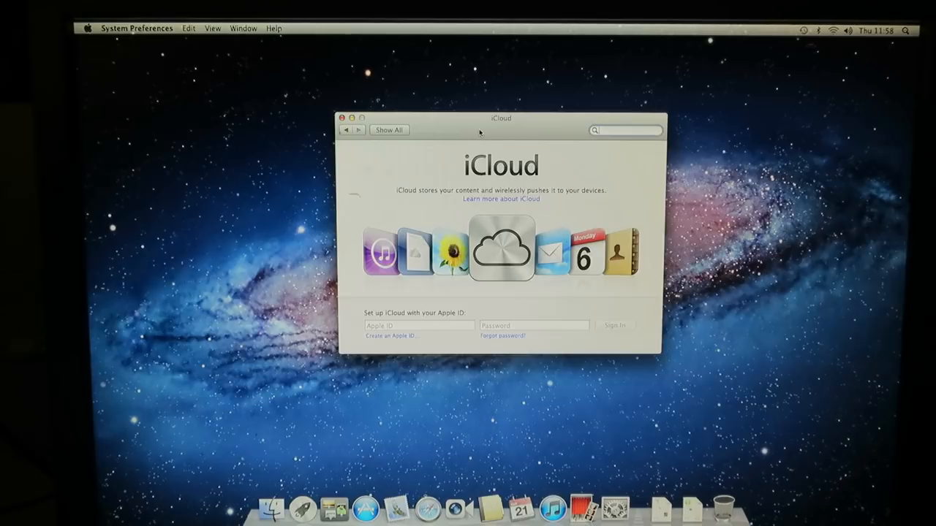
{"action": "mouse_move", "coordinate": [481, 119]}
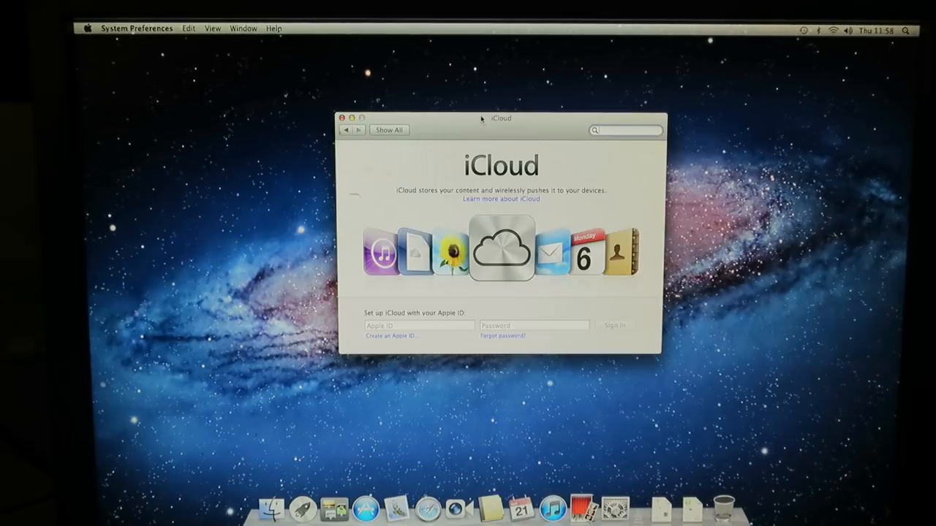
View About This Mac from the Apple menu, then bring up System Preferences
{"action": "left_click", "coordinate": [88, 28]}
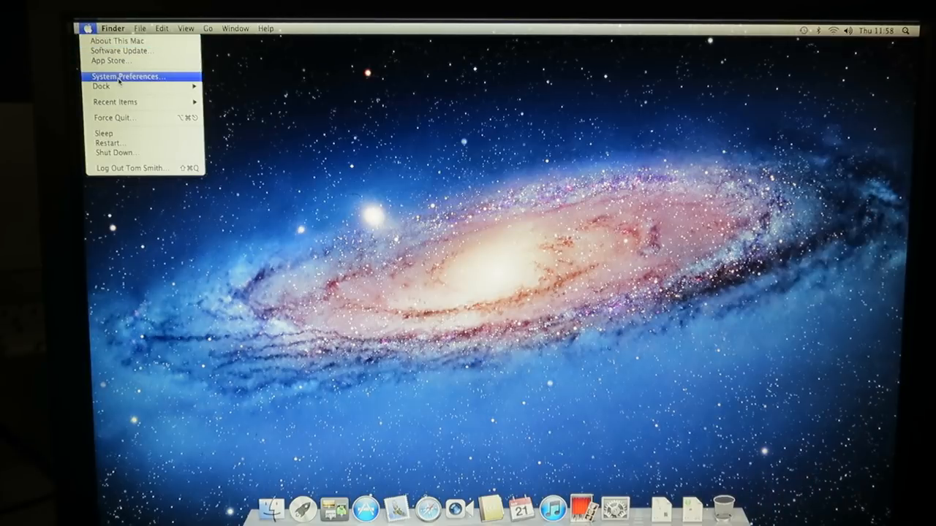
{"action": "mouse_move", "coordinate": [121, 41]}
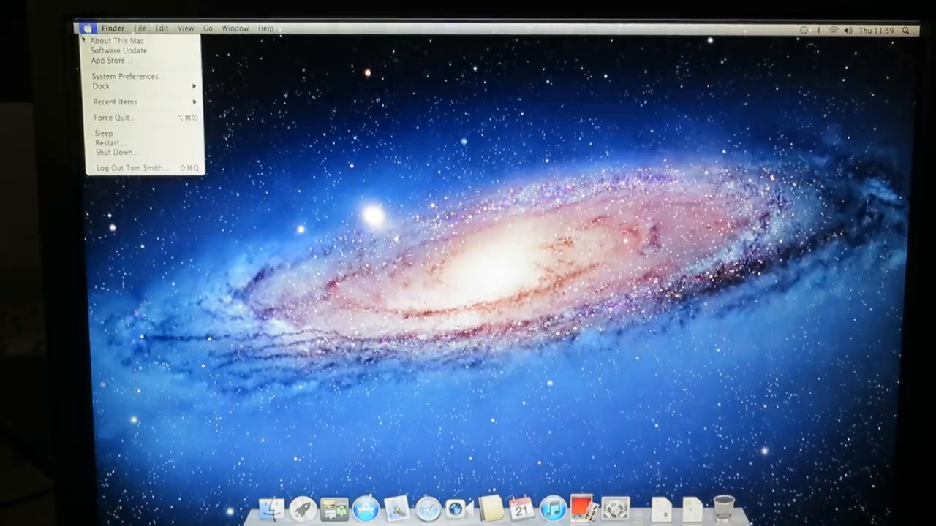
{"action": "left_click", "coordinate": [116, 41]}
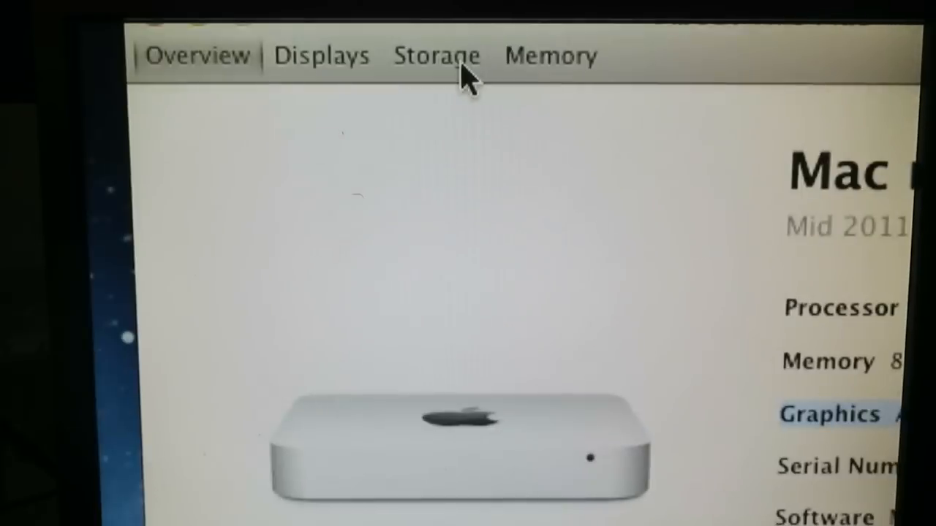
{"action": "left_click", "coordinate": [321, 56]}
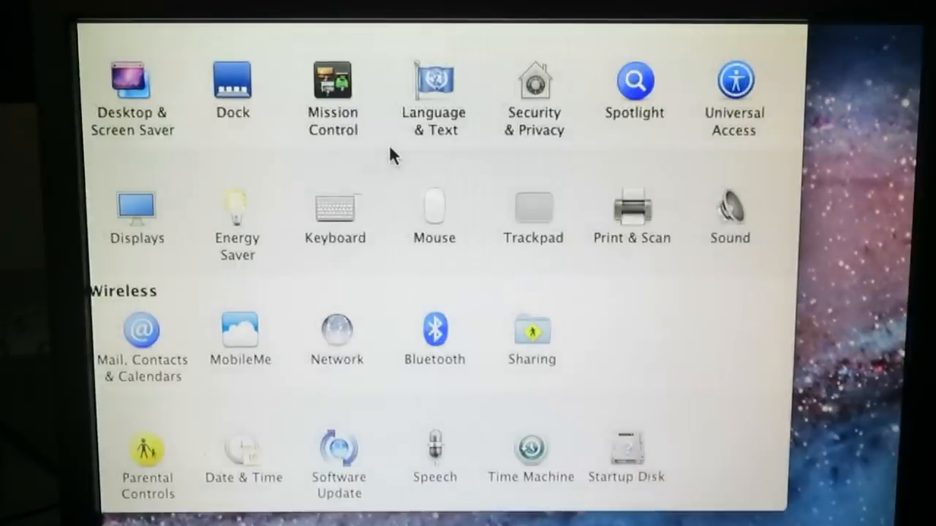
Review the Dell display, 483.93 GB free of 500 GB storage and two 4 GB memory modules
{"action": "left_click", "coordinate": [237, 212]}
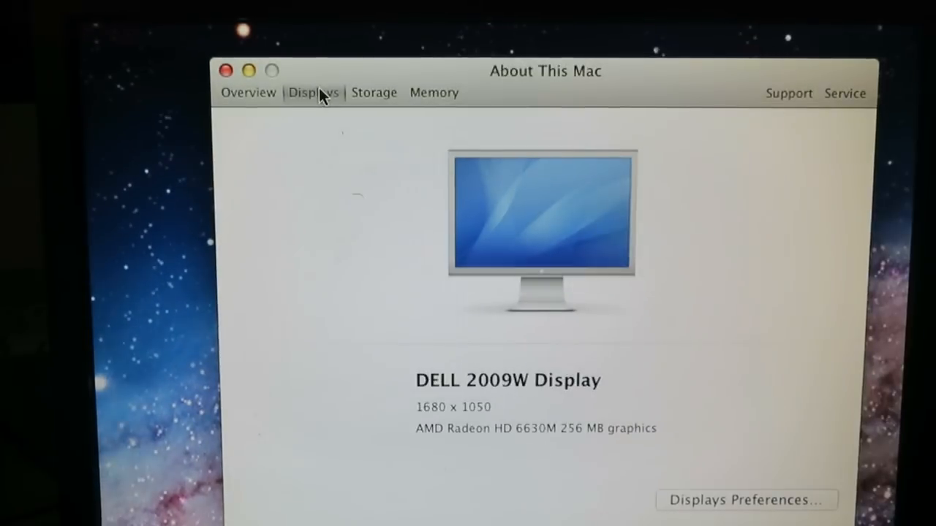
{"action": "left_click", "coordinate": [248, 94]}
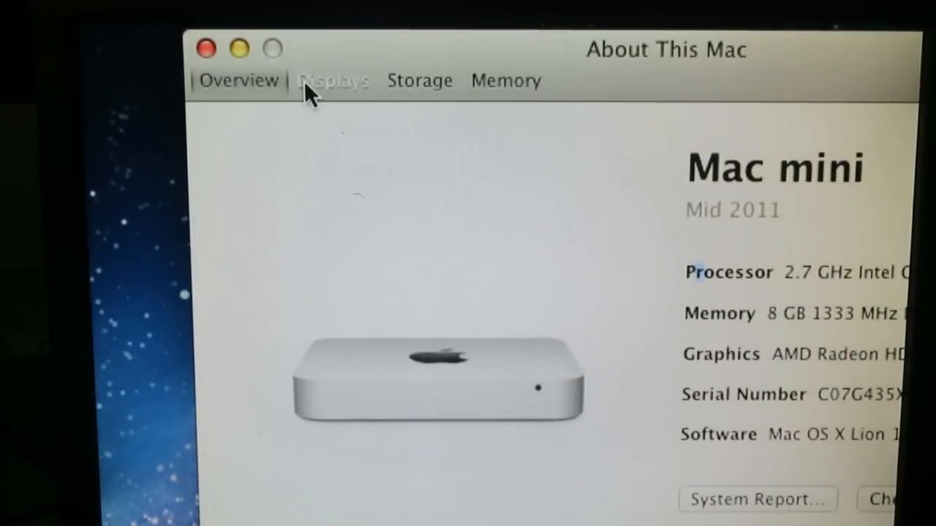
{"action": "left_click", "coordinate": [418, 80]}
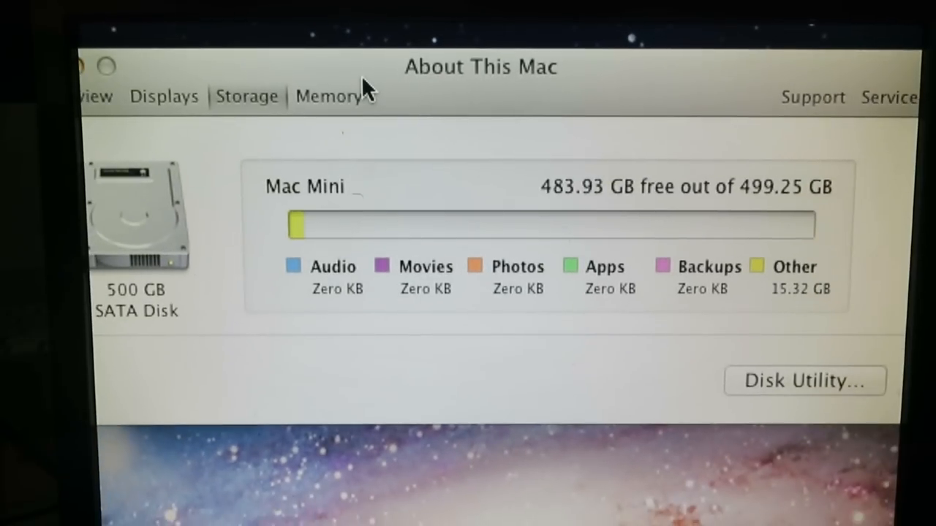
{"action": "left_click", "coordinate": [327, 97]}
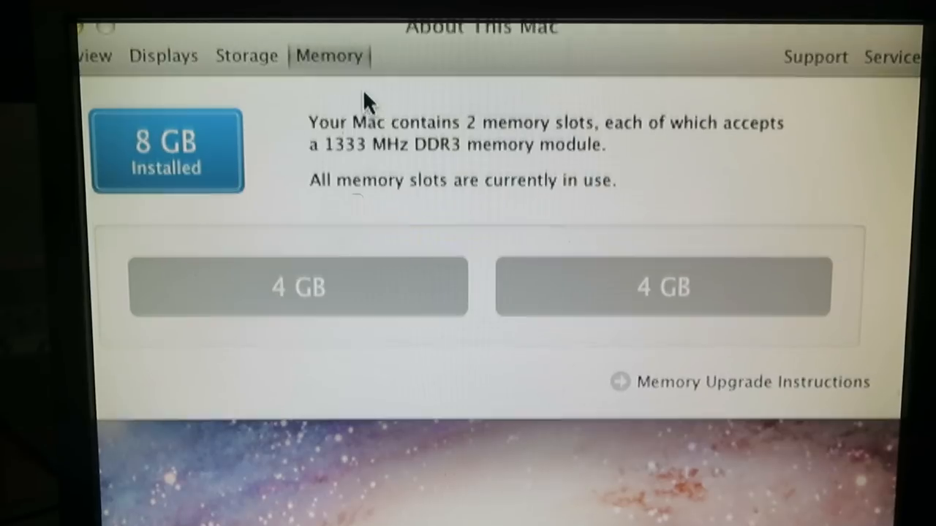
{"action": "left_click", "coordinate": [93, 56]}
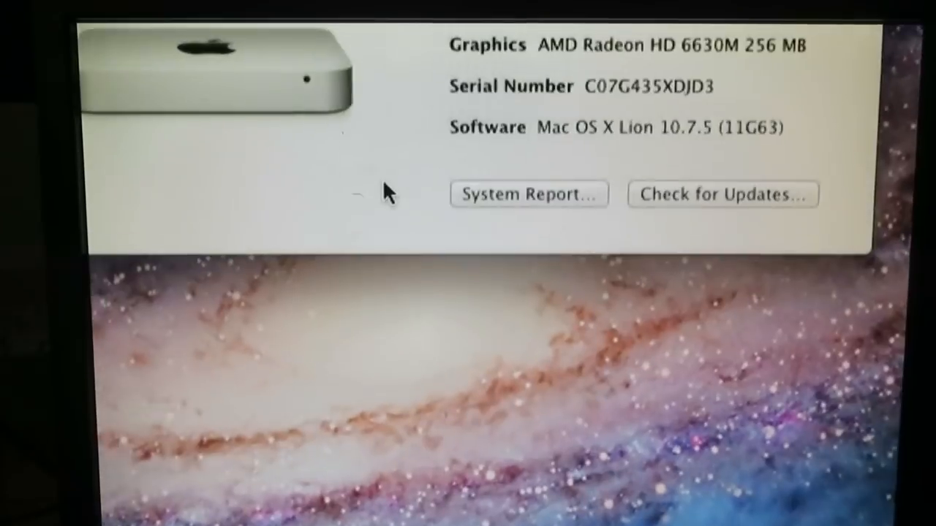
In System Report review Thunderbolt and the 500 GB TOSHIBA MK5065GSXF Serial-ATA disk
{"action": "left_click", "coordinate": [530, 194]}
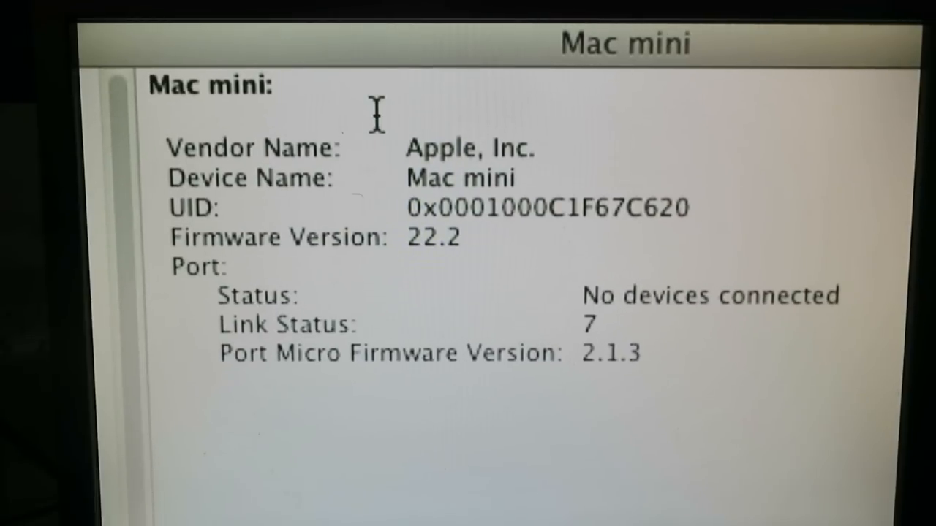
{"action": "left_click", "coordinate": [257, 233]}
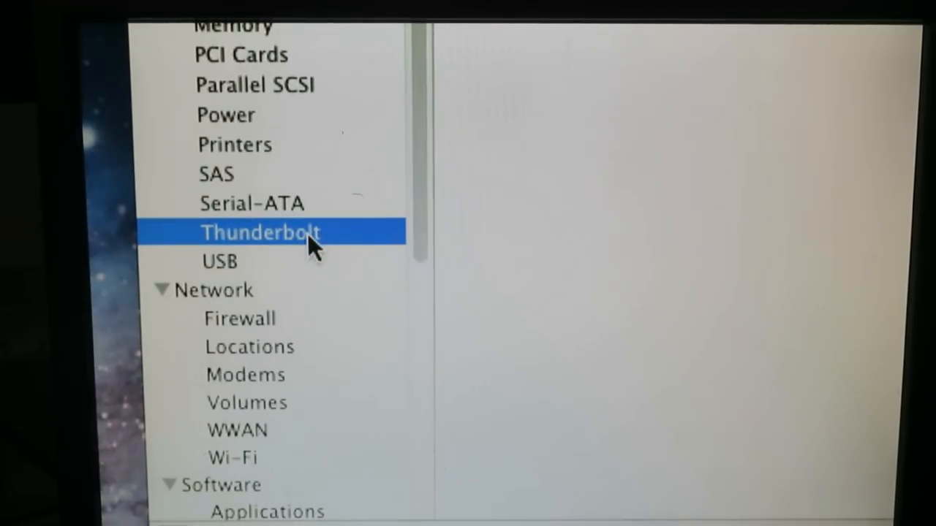
{"action": "left_click", "coordinate": [264, 233]}
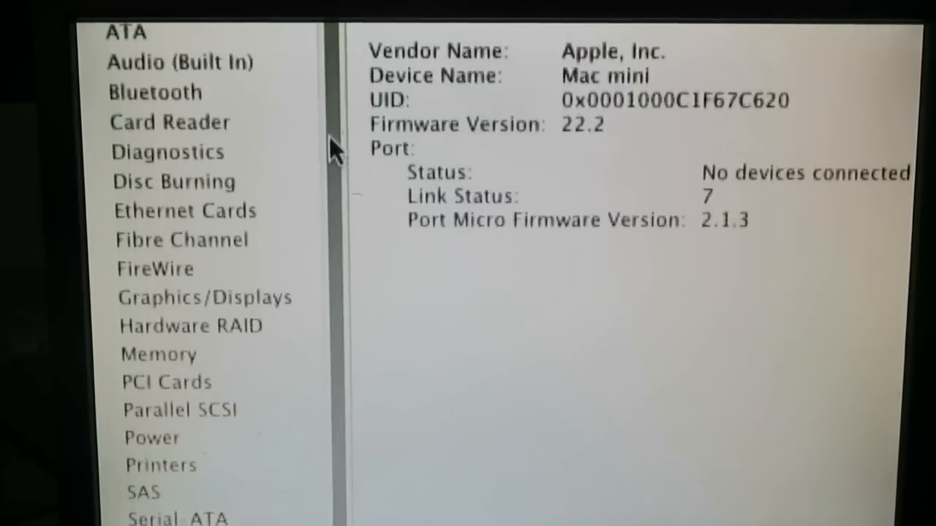
{"action": "left_click", "coordinate": [368, 330]}
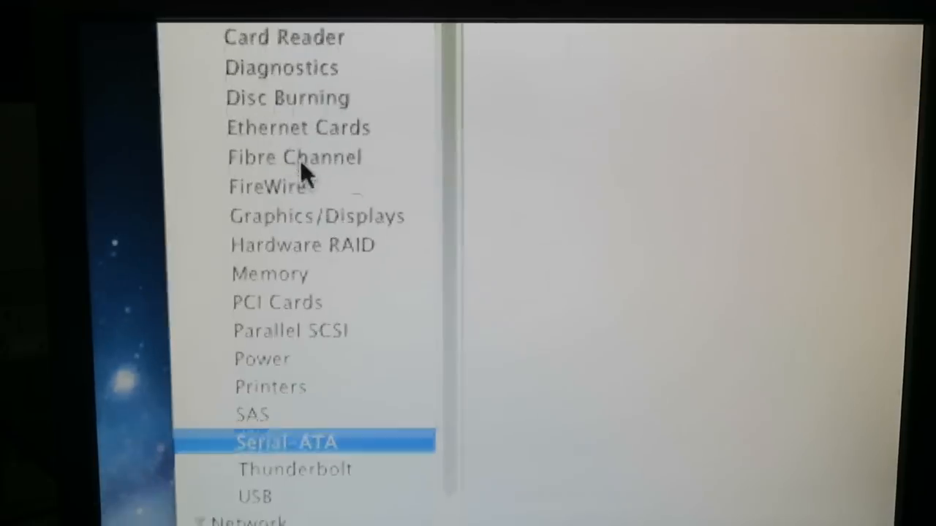
{"action": "left_click", "coordinate": [287, 442]}
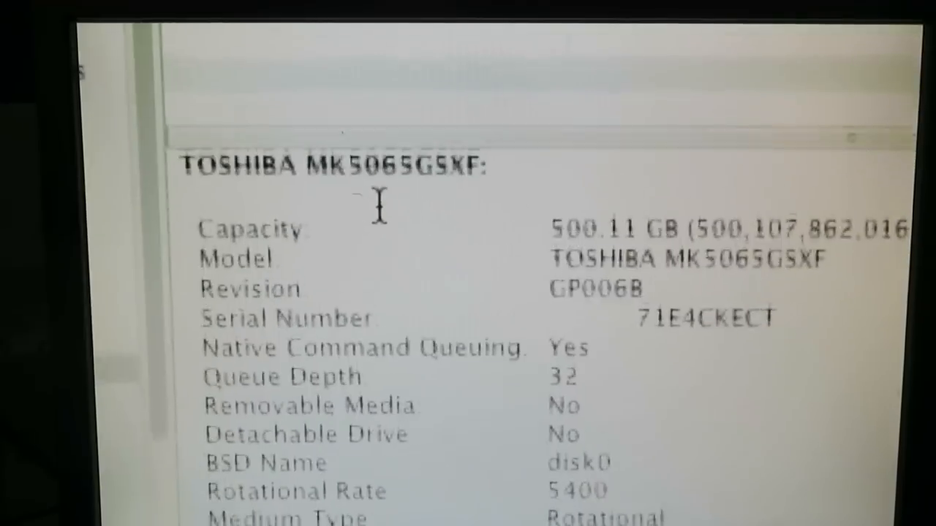
{"action": "scroll", "scroll_direction": "down", "scroll_amount": 3}
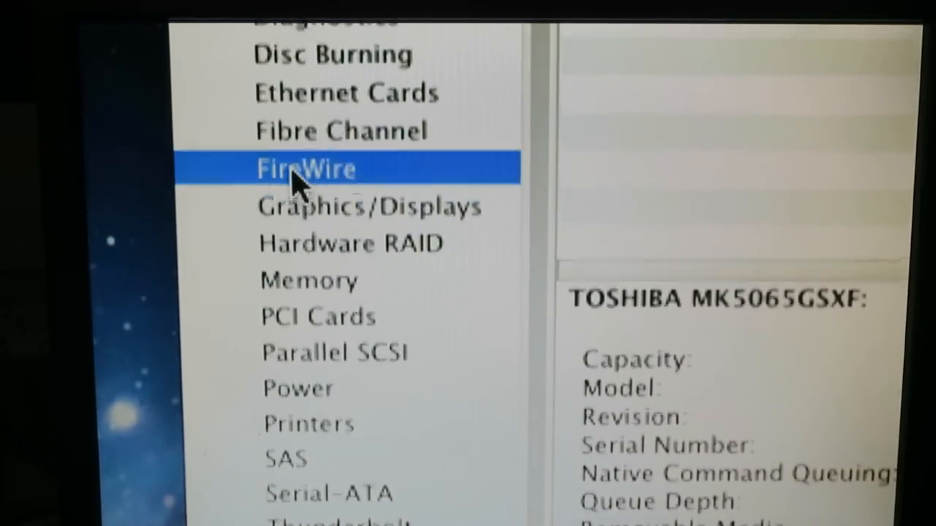
Check the 800 Mb/sec FireWire bus and disc burning, then close the report
{"action": "left_click", "coordinate": [307, 170]}
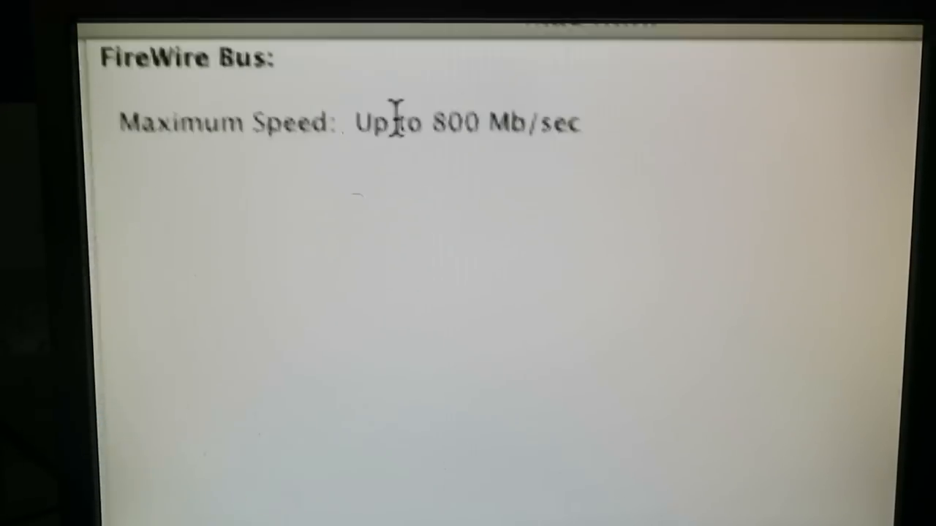
{"action": "left_click", "coordinate": [183, 236]}
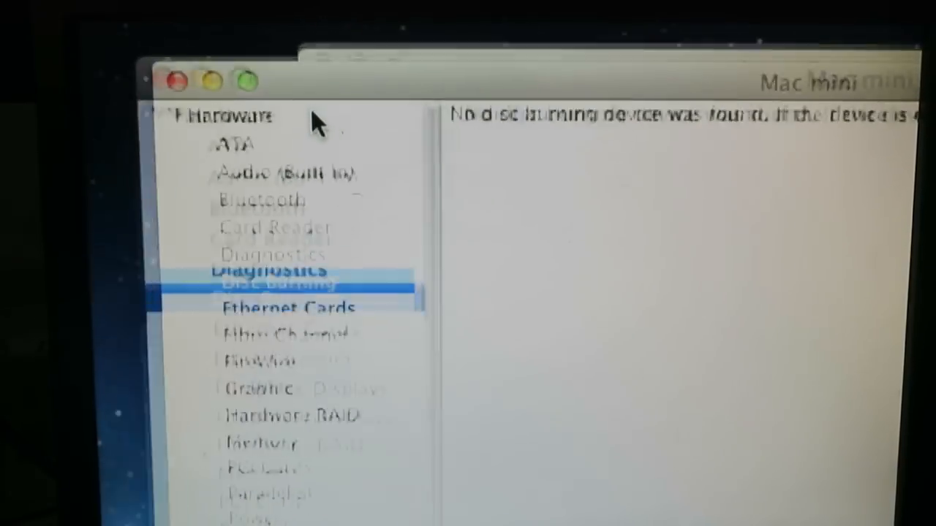
{"action": "left_click", "coordinate": [176, 80]}
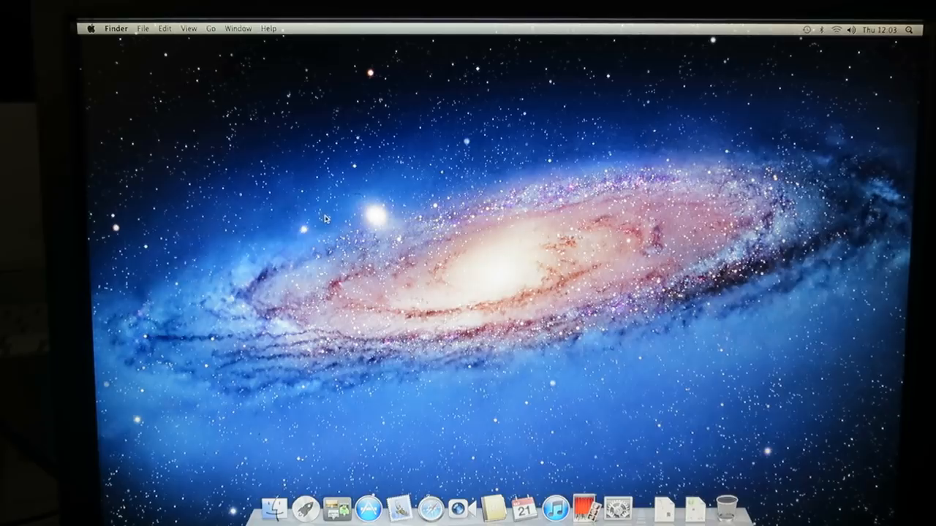
{"action": "mouse_move", "coordinate": [461, 509]}
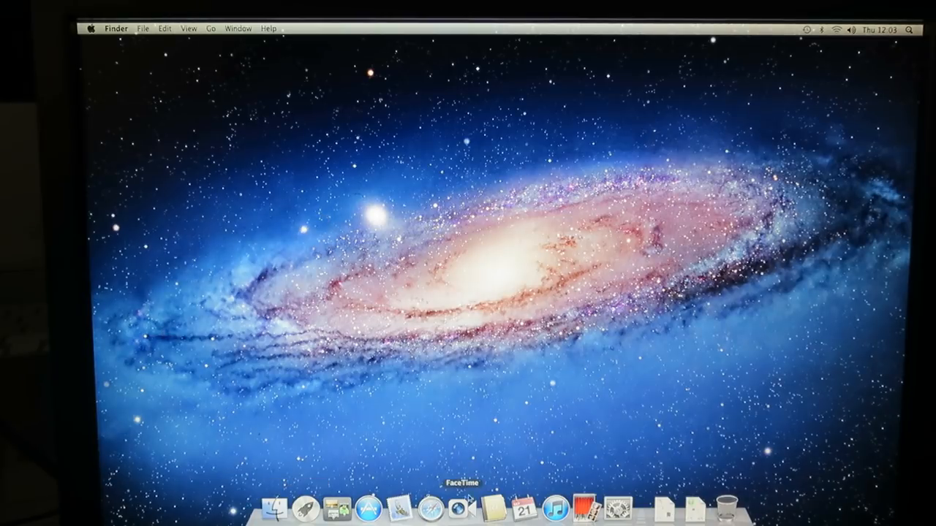
From the App Store's macOS Sierra page start downloading macOS Sierra
{"action": "left_click", "coordinate": [367, 506]}
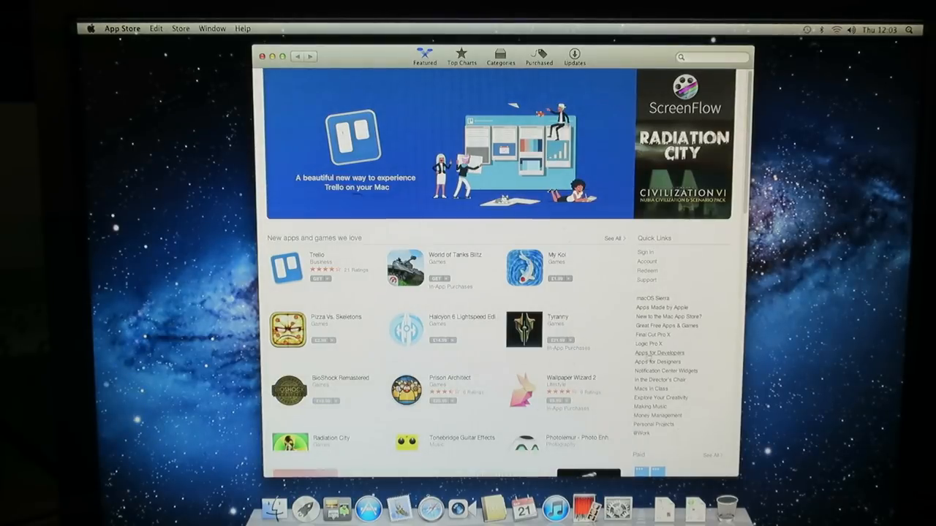
{"action": "scroll", "scroll_direction": "down", "scroll_amount": 3}
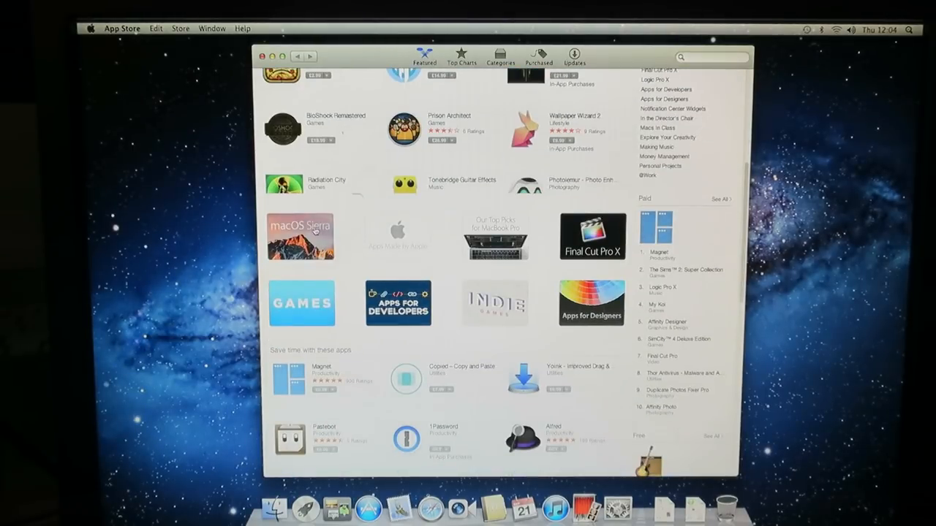
{"action": "left_click", "coordinate": [300, 235]}
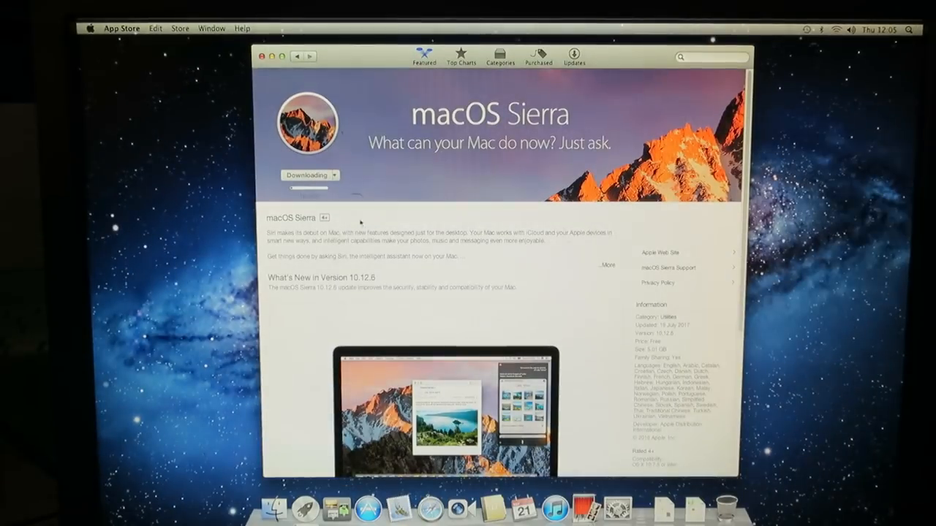